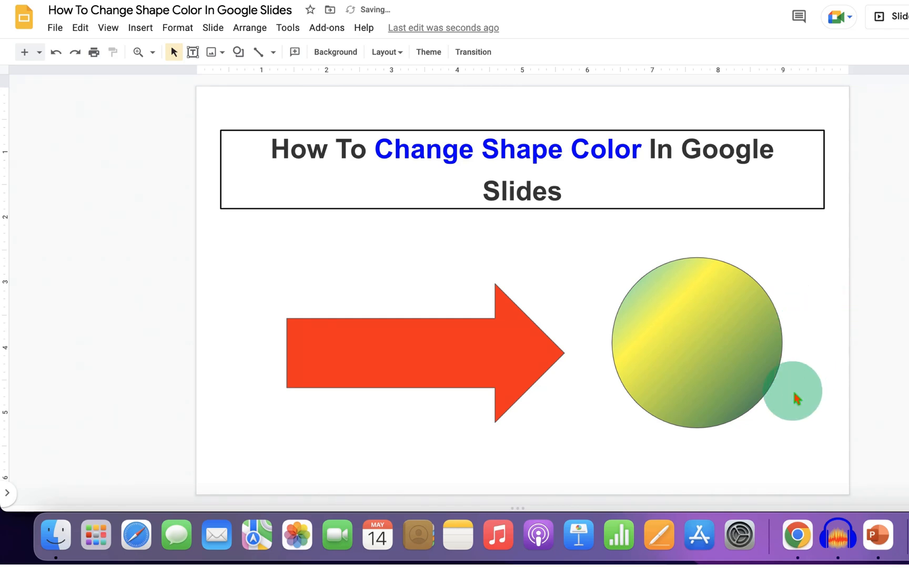
# Delete the arrow and gradient circle, leaving only the title box.
pyautogui.moveTo(791, 391); pyautogui.dragTo(388, 429)
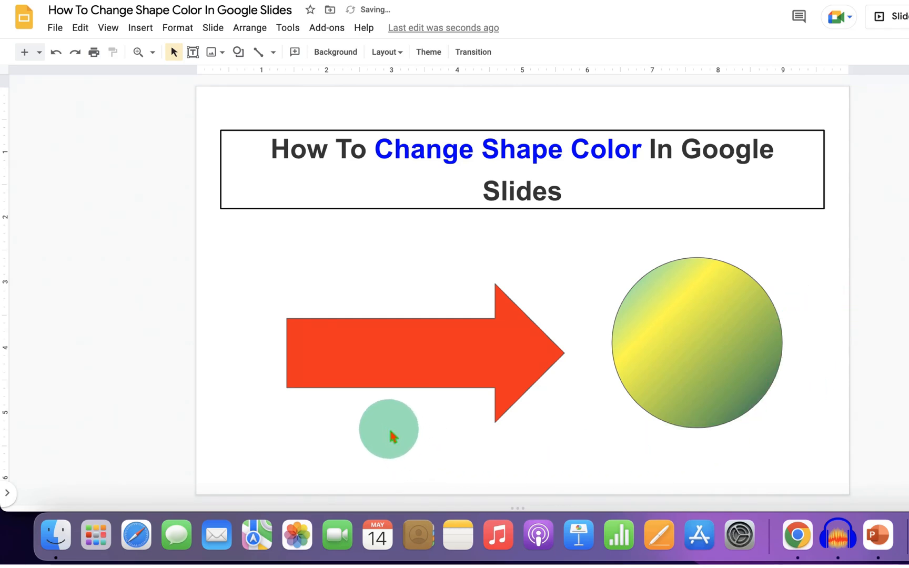
pyautogui.moveTo(388, 430); pyautogui.dragTo(484, 353)
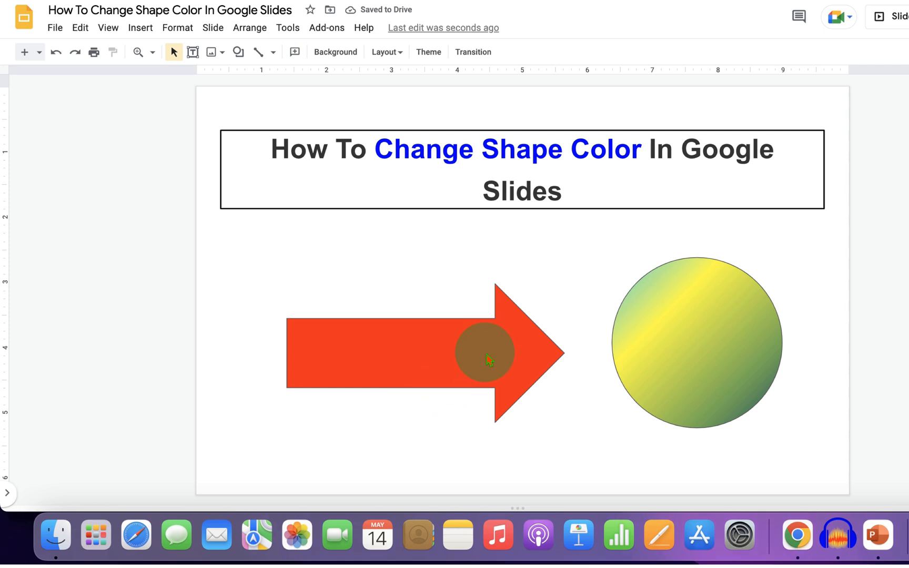
pyautogui.click(484, 353)
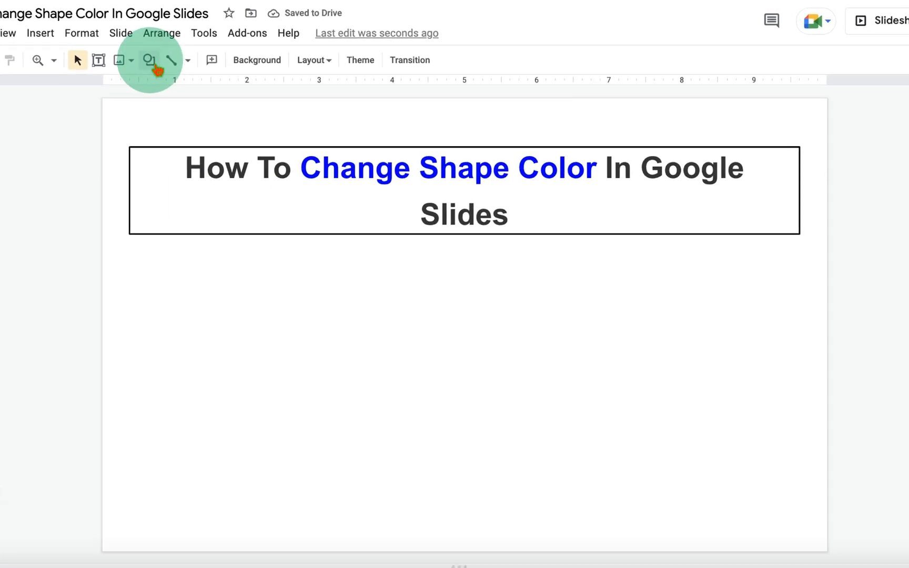
# Draw a large plain grey oval shape below the title.
pyautogui.click(150, 60)
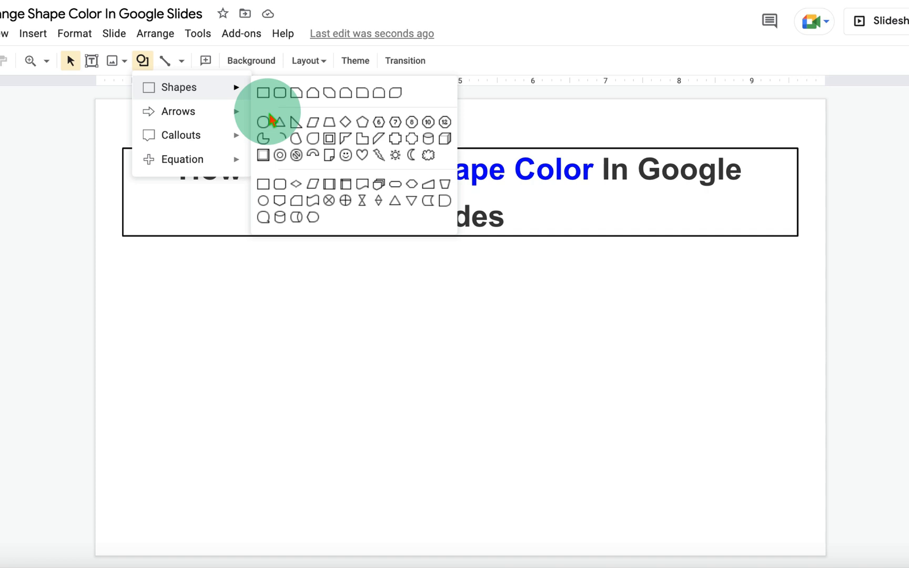
pyautogui.click(262, 122)
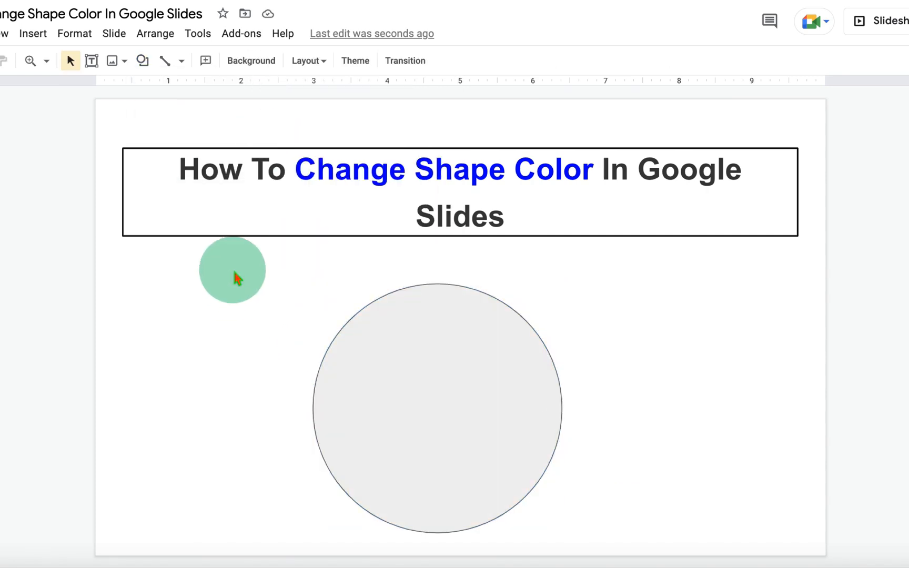
pyautogui.click(438, 407)
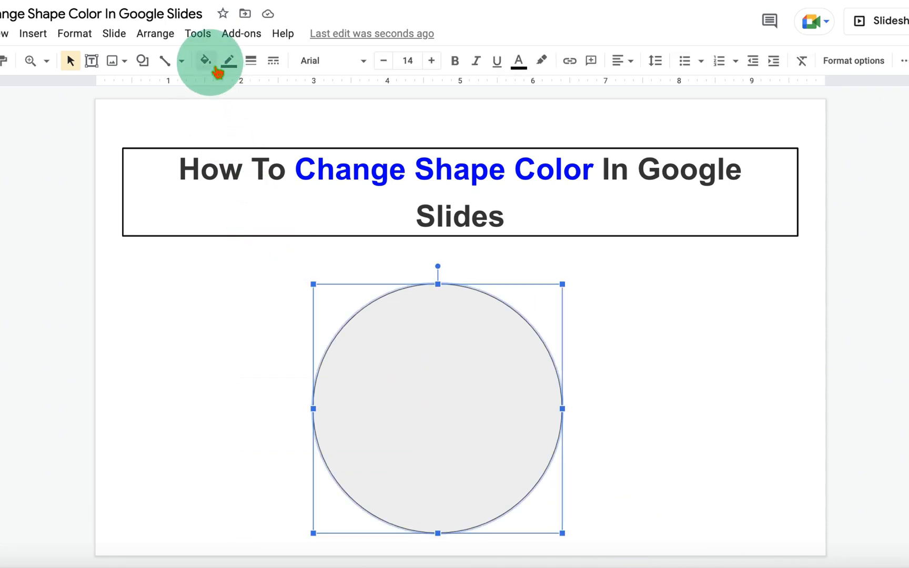
# Change the circle's fill colour from grey to solid green.
pyautogui.click(205, 60)
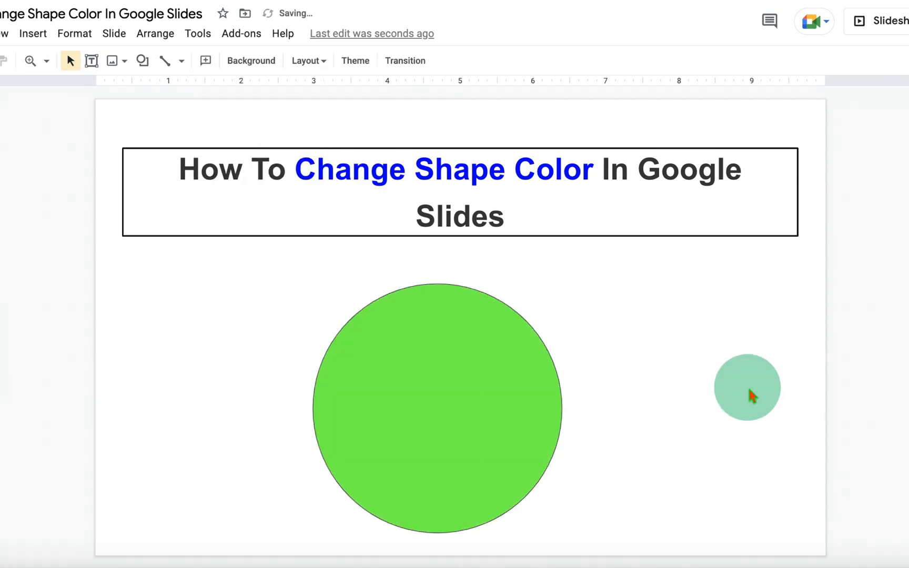
pyautogui.moveTo(748, 387); pyautogui.dragTo(450, 299)
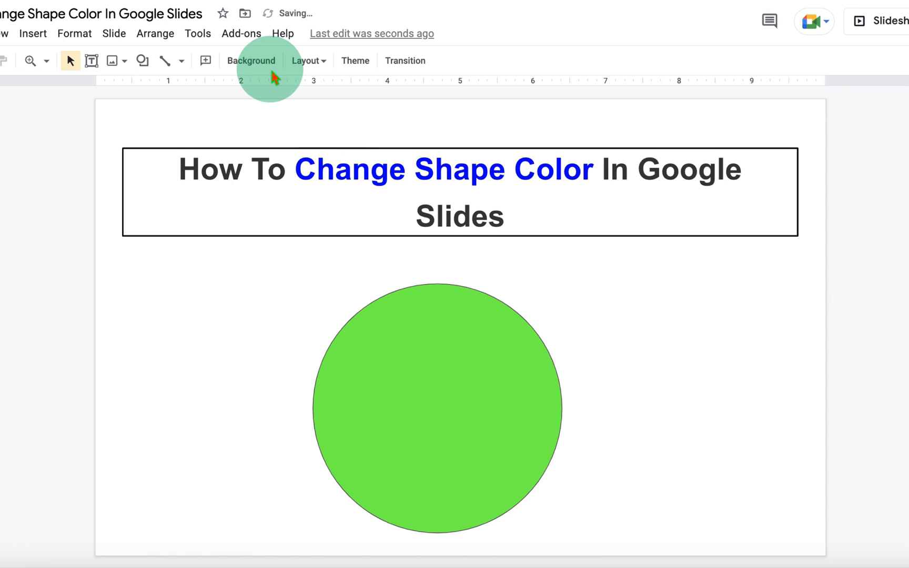
# Set the green circle's border colour to Transparent so it has no outline.
pyautogui.click(435, 408)
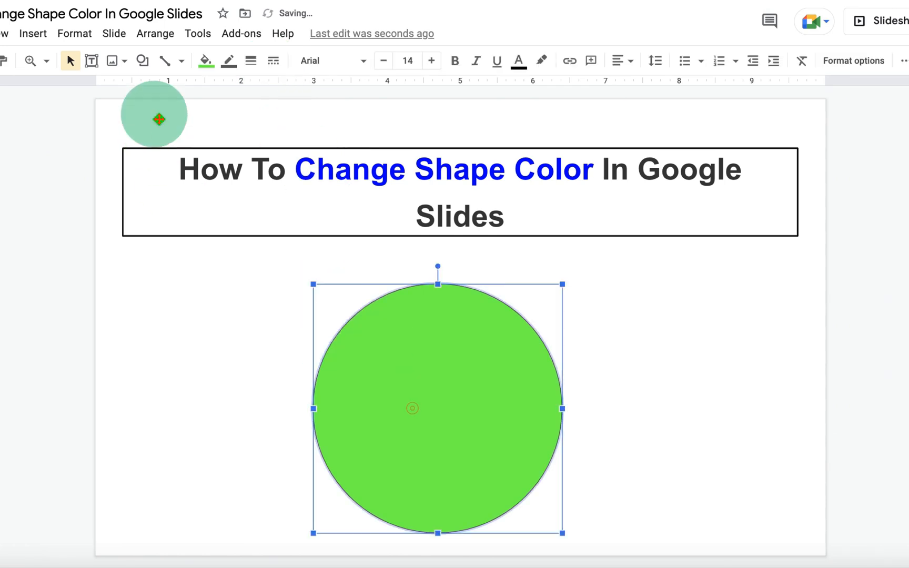
pyautogui.click(228, 60)
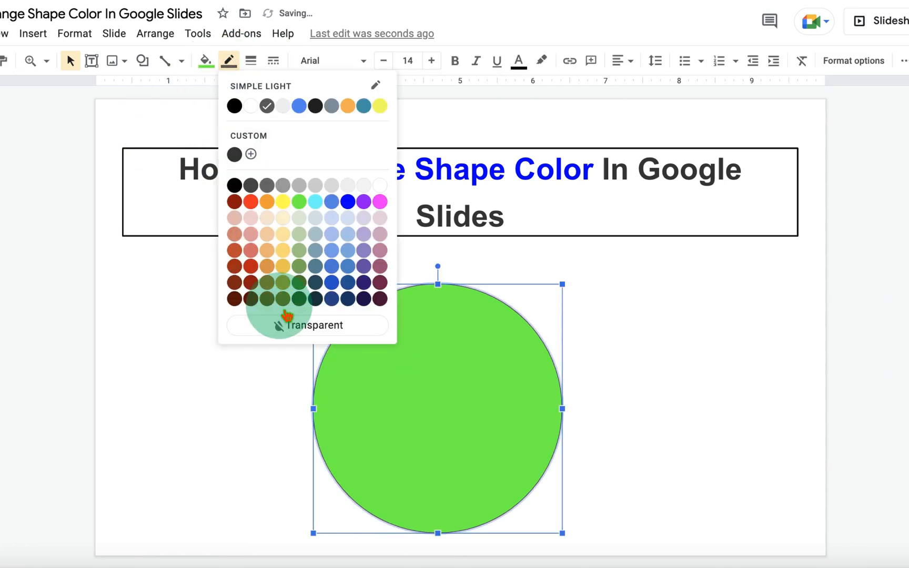
pyautogui.click(736, 450)
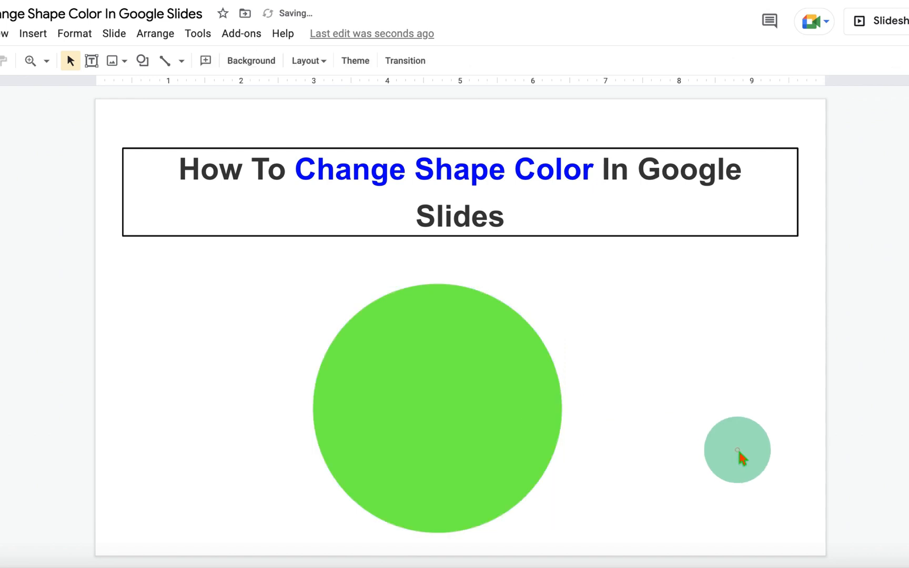
pyautogui.moveTo(736, 450); pyautogui.dragTo(495, 440)
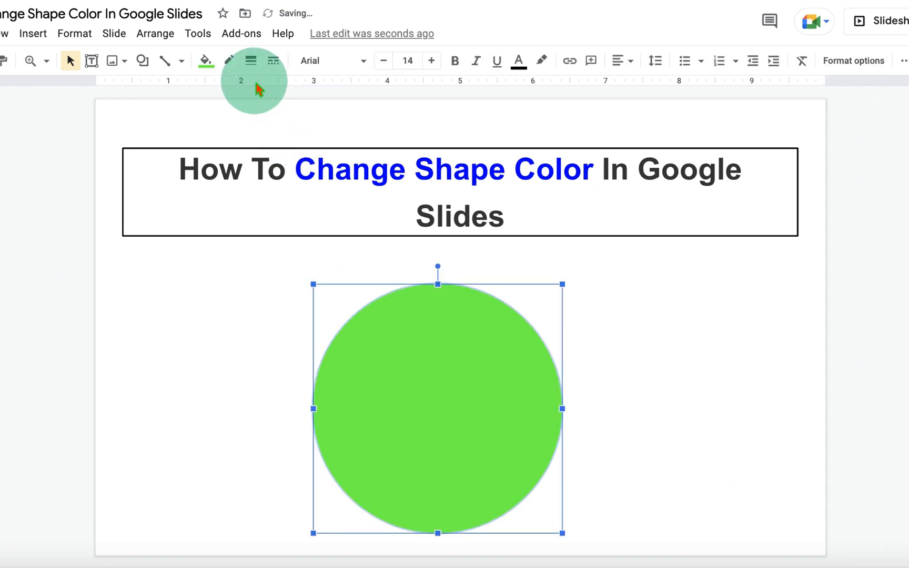
pyautogui.click(204, 60)
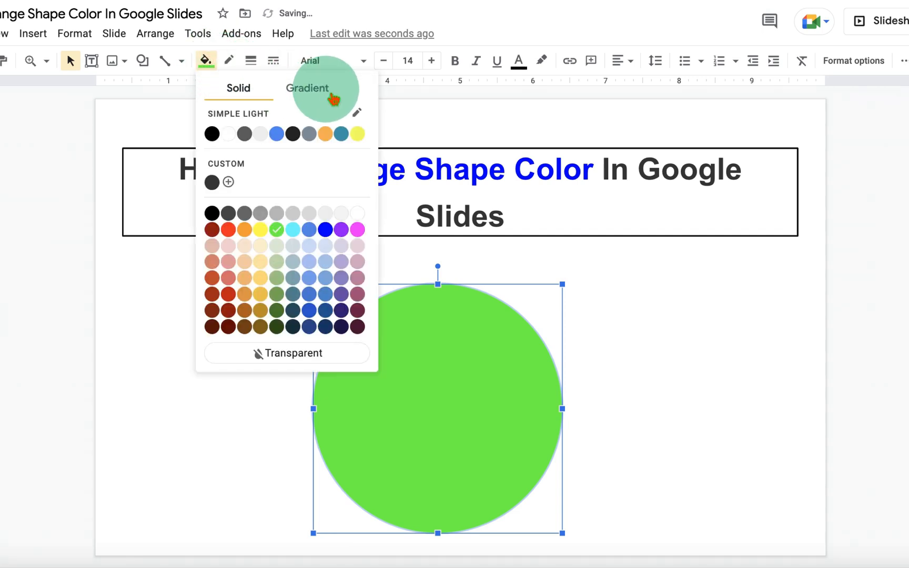
# Apply a blue preset gradient fill, then start a Custom gradient.
pyautogui.click(306, 88)
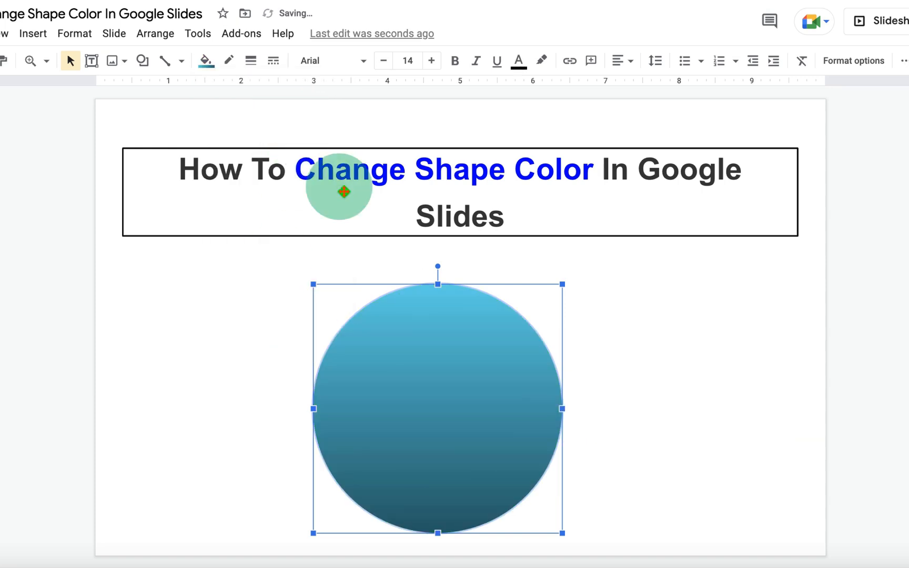
pyautogui.click(202, 60)
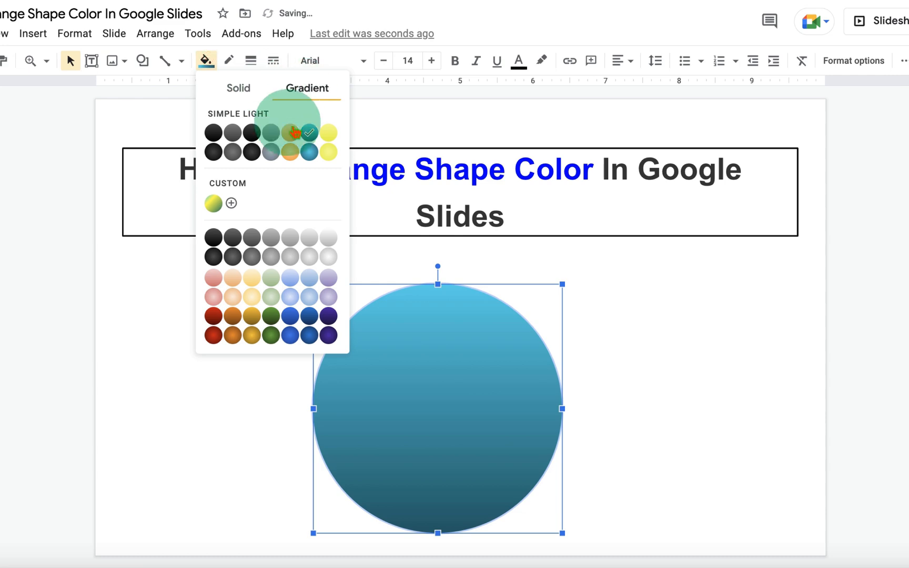
pyautogui.click(231, 203)
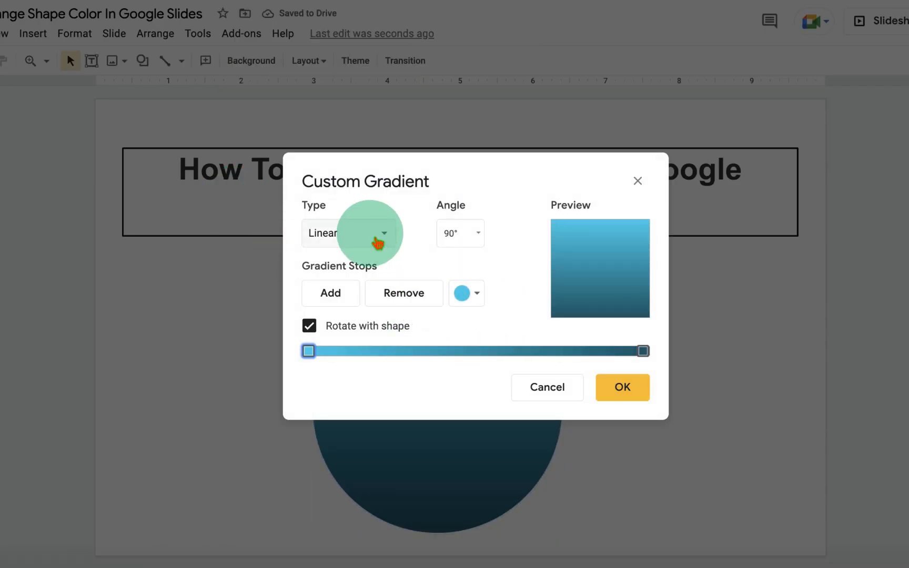
# Set the gradient angle to 45° and colour the middle stop green.
pyautogui.click(477, 234)
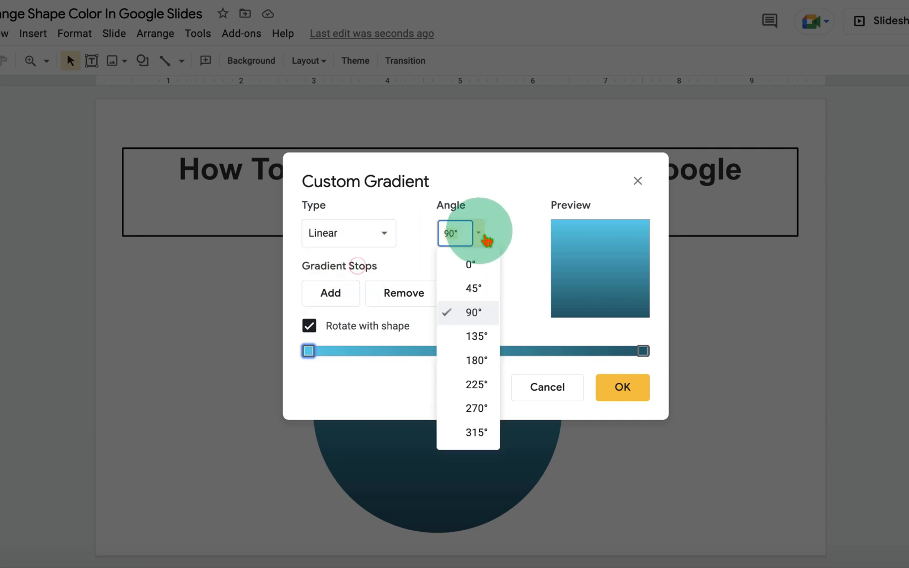
pyautogui.click(473, 288)
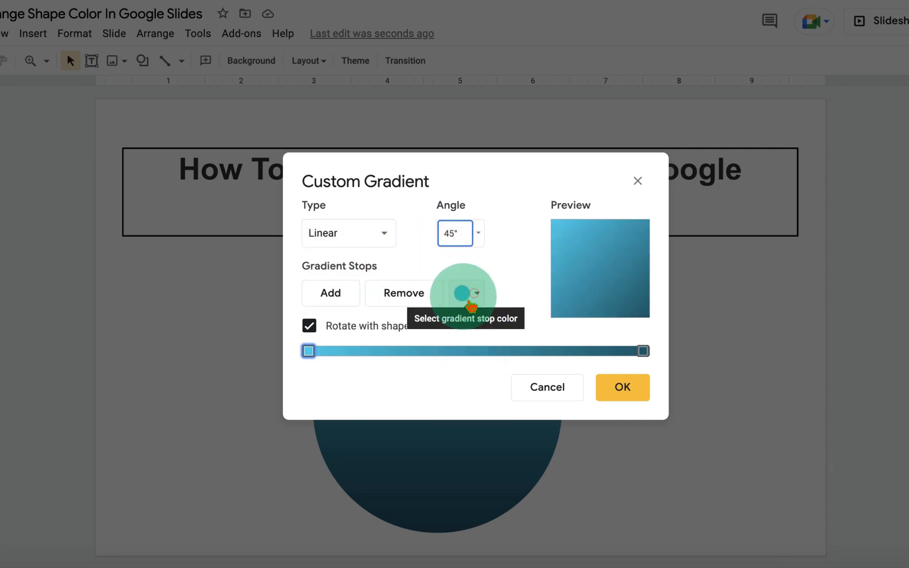
pyautogui.click(464, 292)
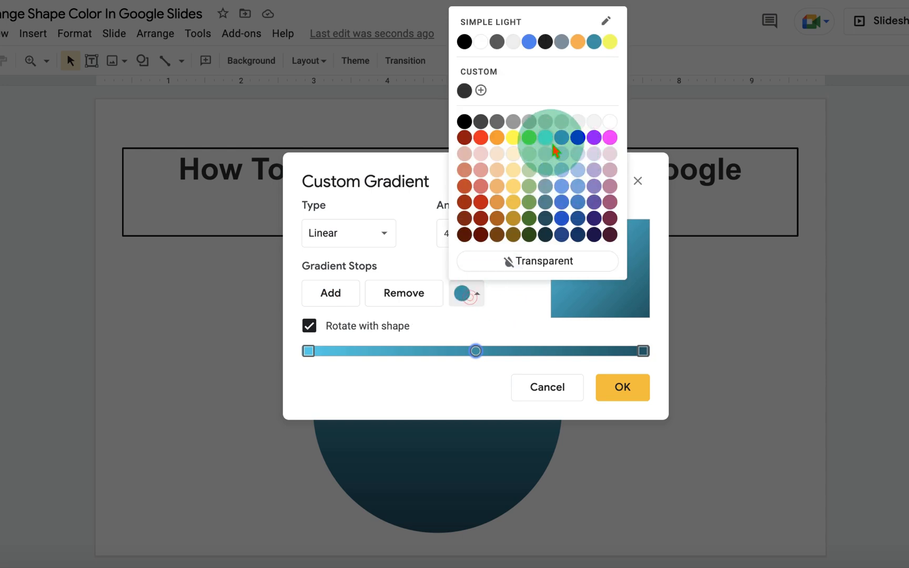
pyautogui.click(547, 153)
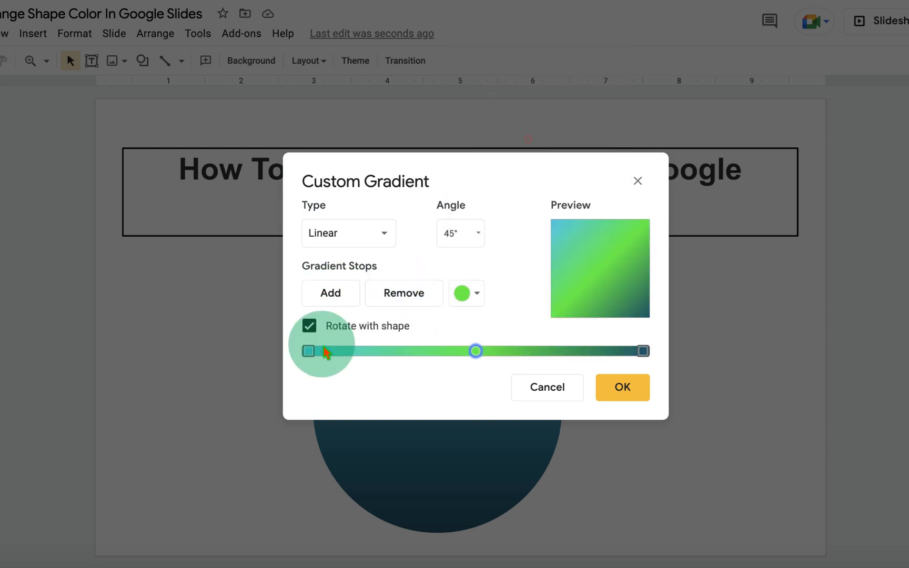
pyautogui.moveTo(475, 350); pyautogui.dragTo(559, 350)
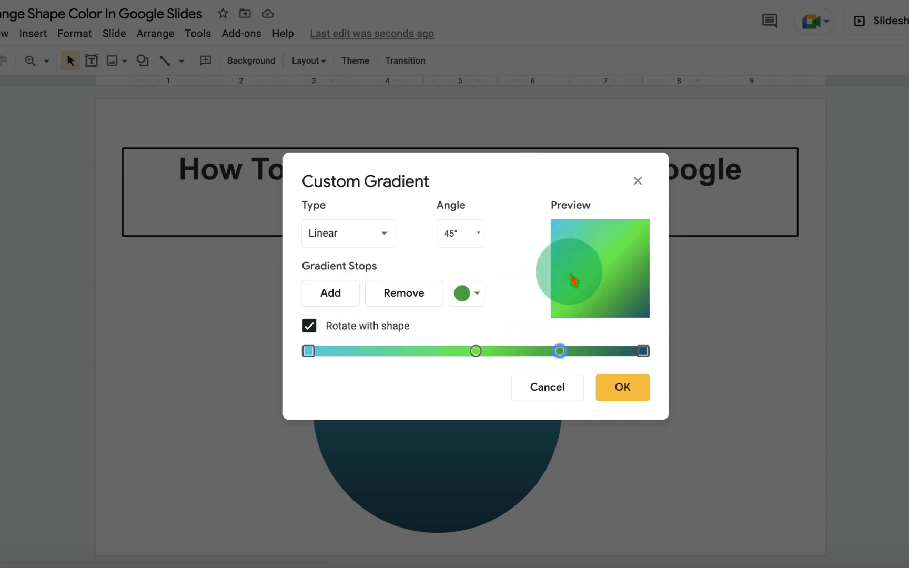
# Colour the end stop pink, reposition the green and pink stops, and apply the gradient.
pyautogui.click(330, 293)
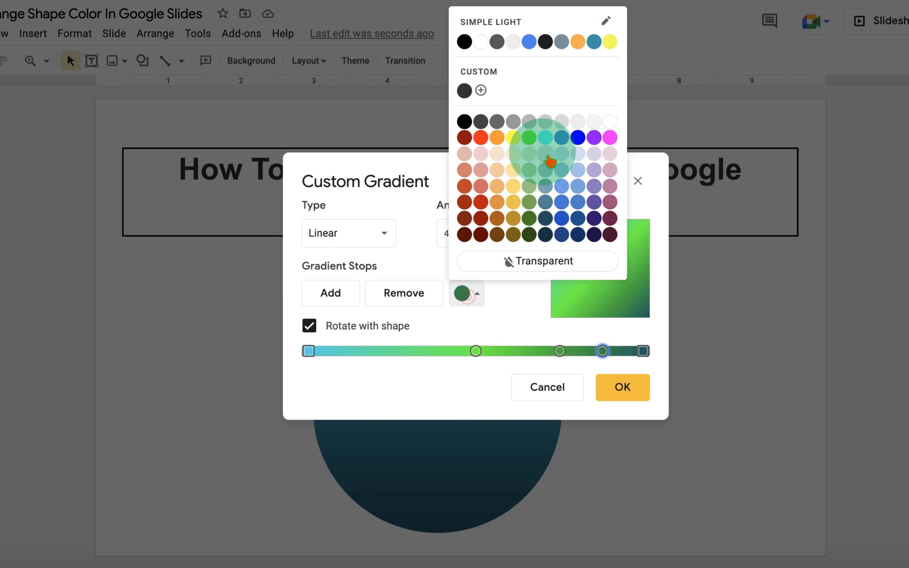
pyautogui.click(609, 138)
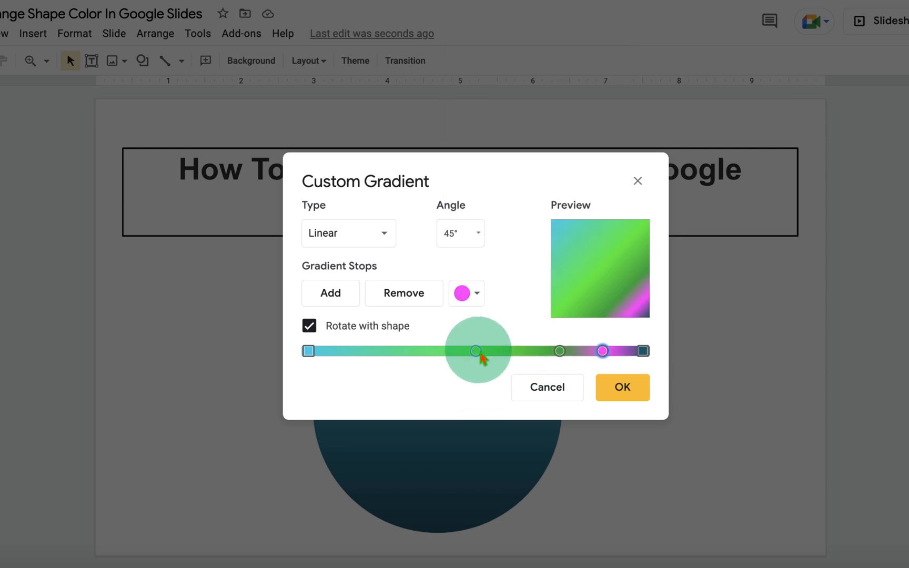
pyautogui.moveTo(475, 350); pyautogui.dragTo(518, 351)
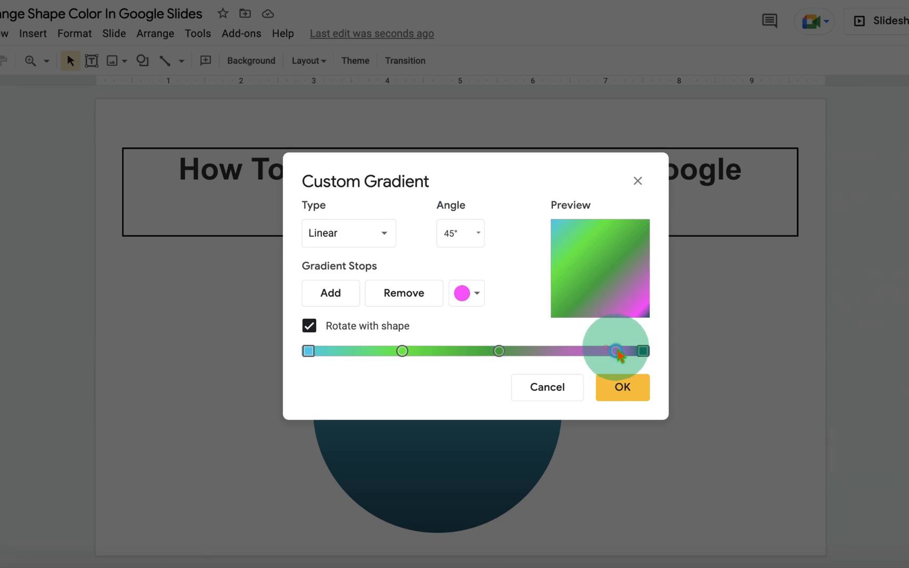
pyautogui.moveTo(611, 351); pyautogui.dragTo(620, 351)
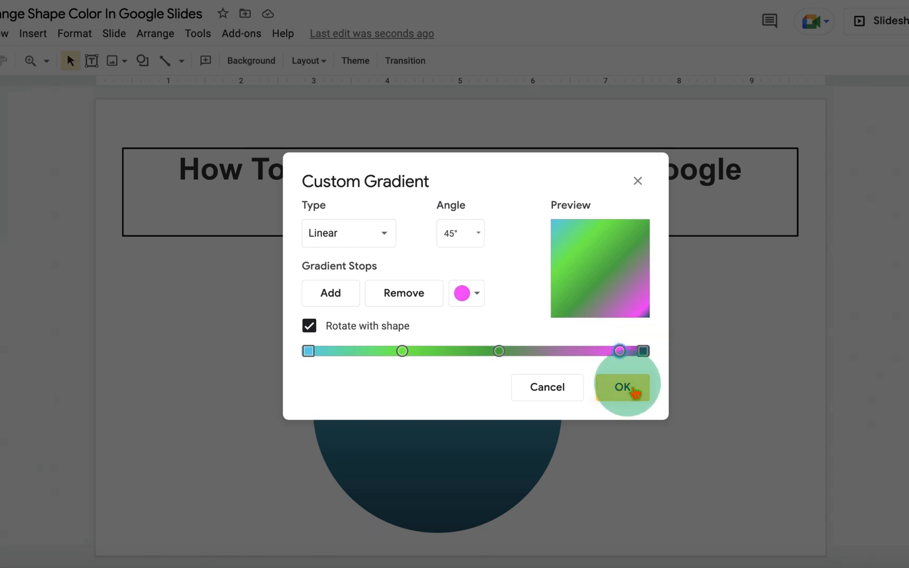
pyautogui.click(621, 387)
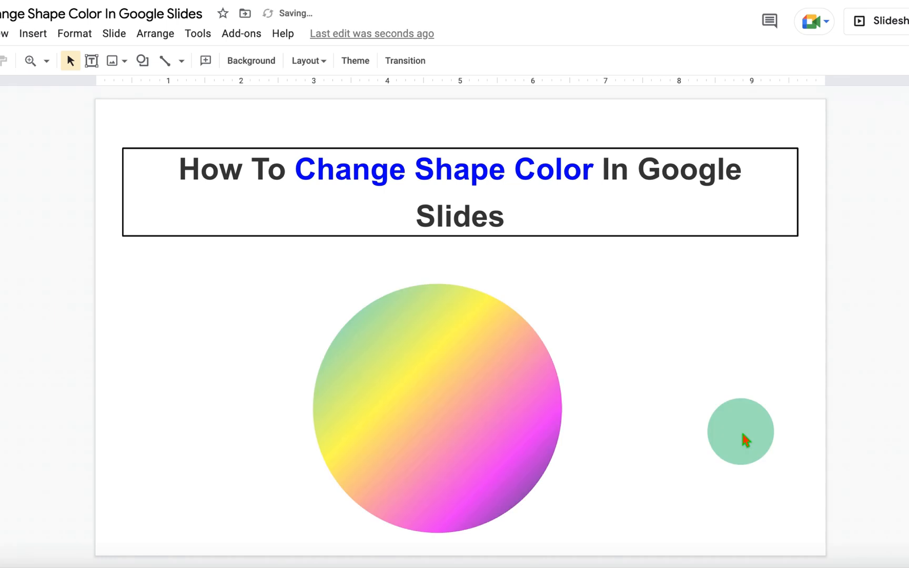